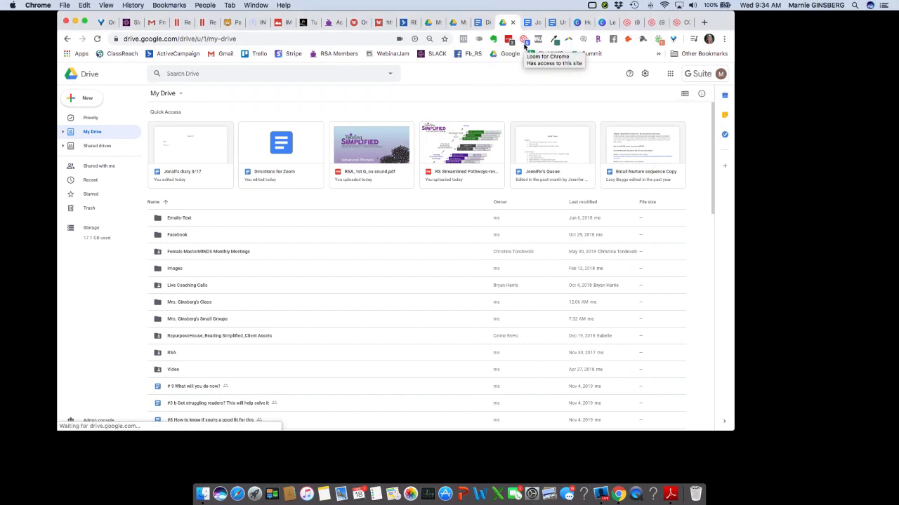
Open Loom's recording options, try Cam Only, then return to Screen + Cam for the full desktop
{"action": "left_click", "coordinate": [523, 38]}
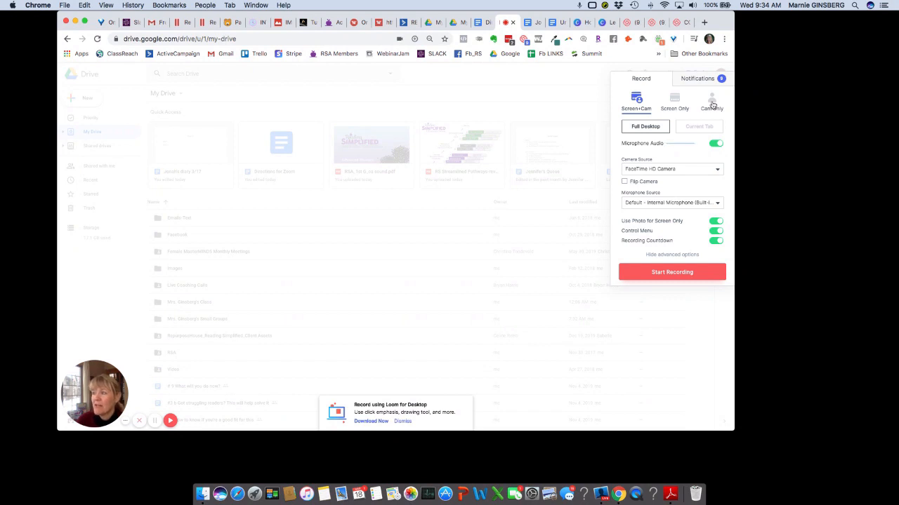
{"action": "left_click", "coordinate": [712, 100]}
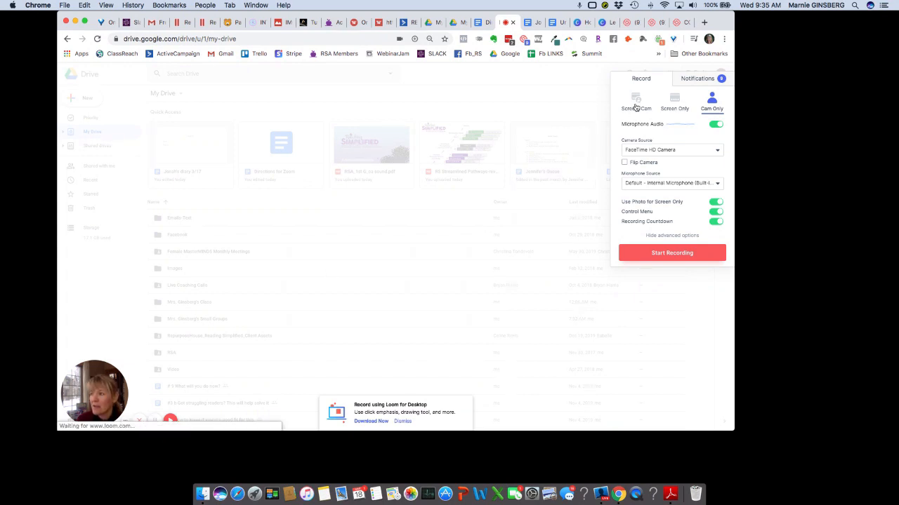
{"action": "left_click", "coordinate": [636, 102]}
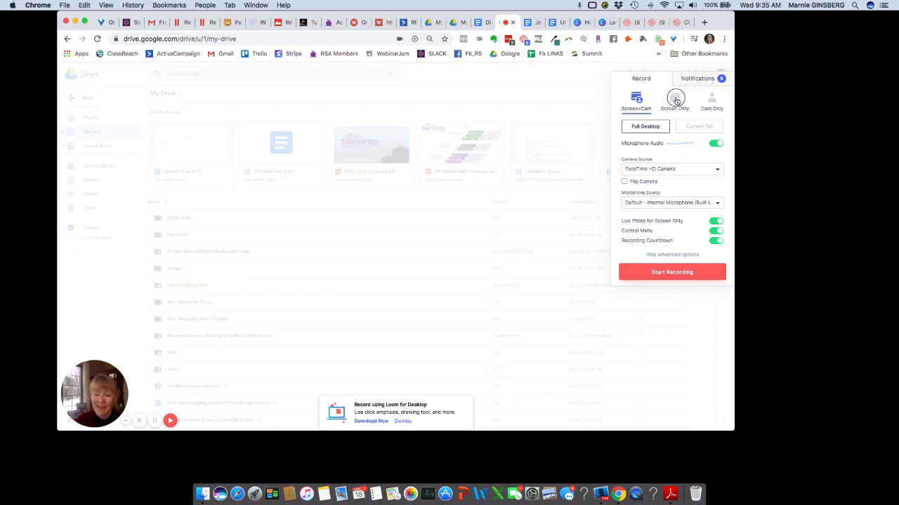
{"action": "left_click", "coordinate": [674, 100]}
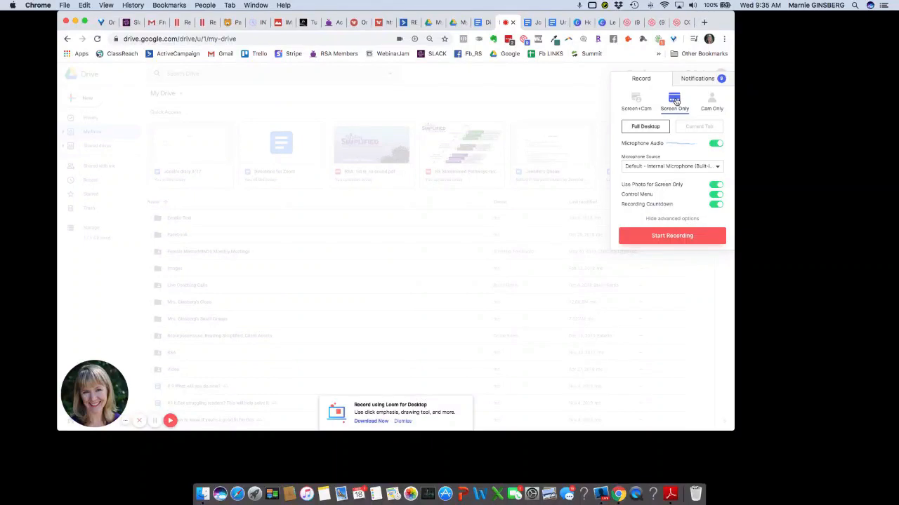
{"action": "mouse_move", "coordinate": [636, 101]}
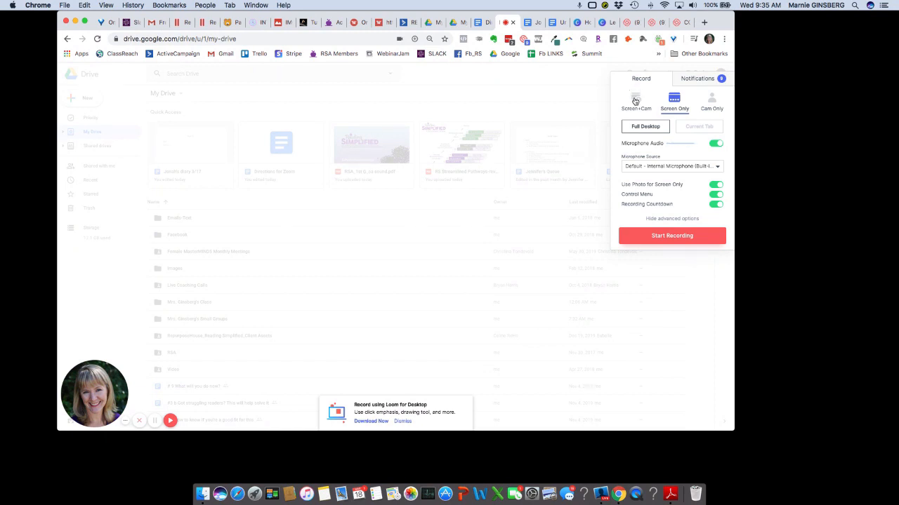
{"action": "left_click", "coordinate": [636, 102]}
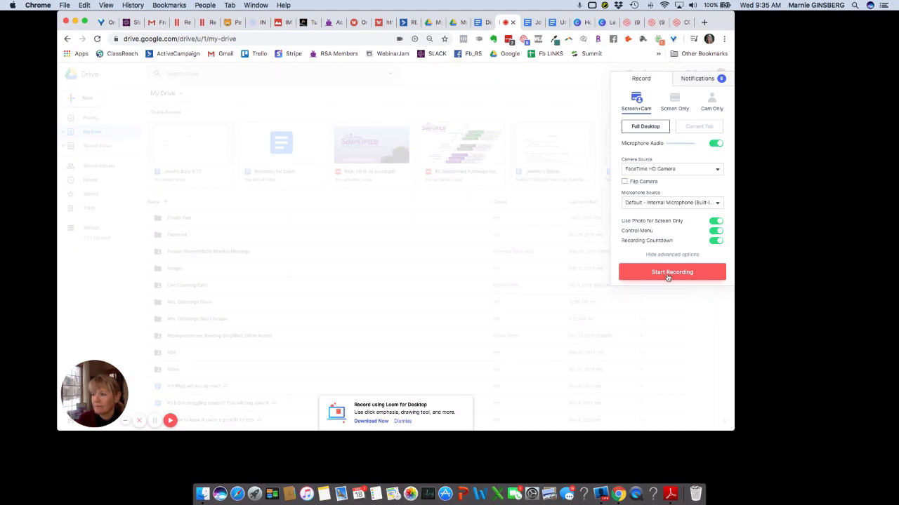
Start a Loom recording sharing Screen 1 under Your Entire Screen
{"action": "left_click", "coordinate": [672, 272]}
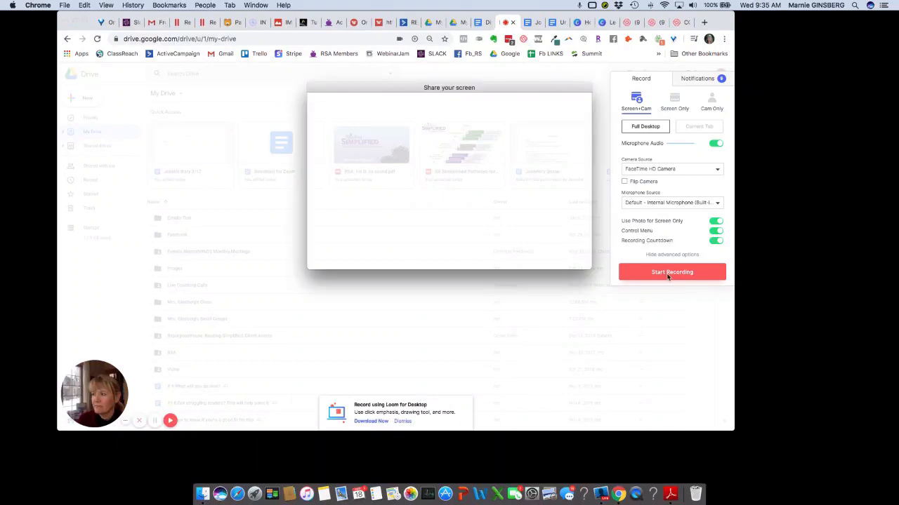
{"action": "left_click", "coordinate": [671, 272]}
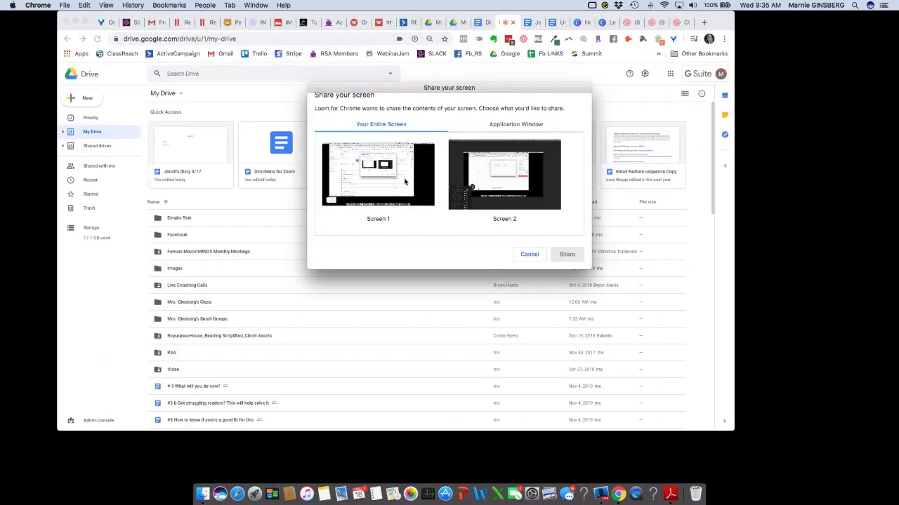
{"action": "left_click", "coordinate": [377, 173]}
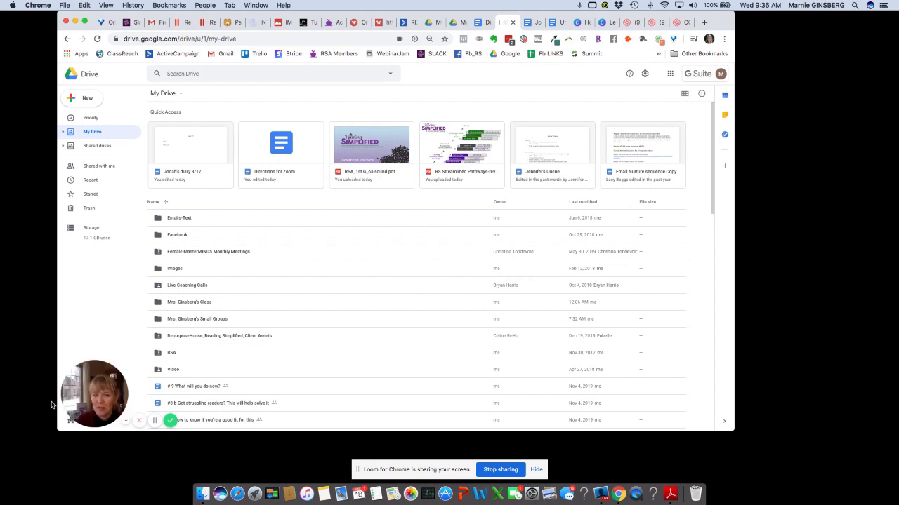
{"action": "mouse_move", "coordinate": [47, 397]}
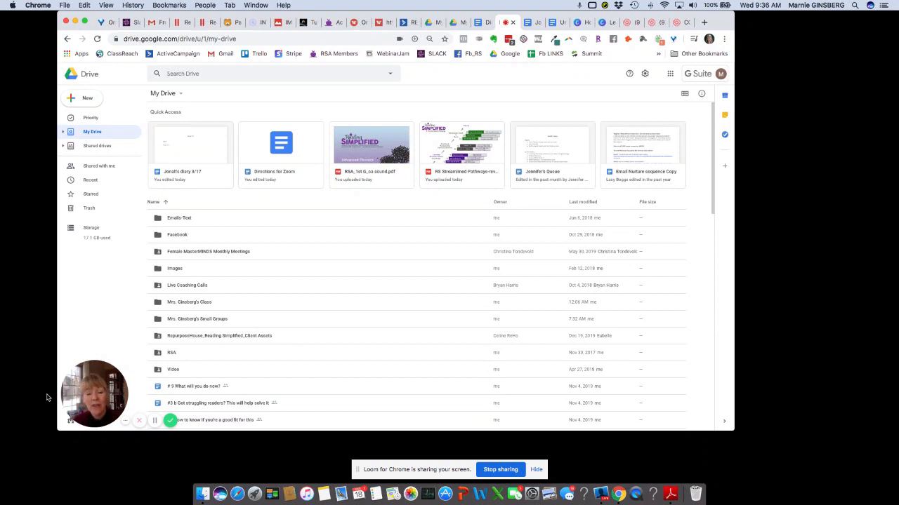
{"action": "mouse_move", "coordinate": [40, 394]}
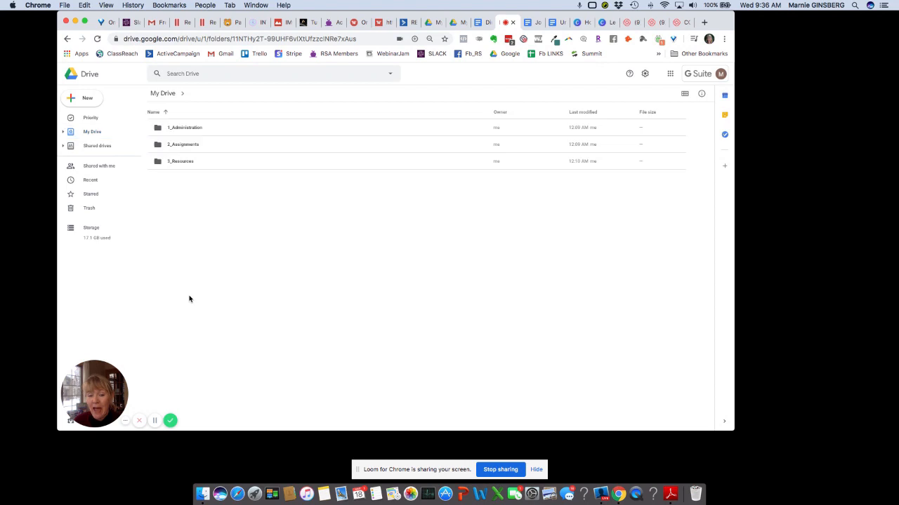
{"action": "mouse_move", "coordinate": [181, 310]}
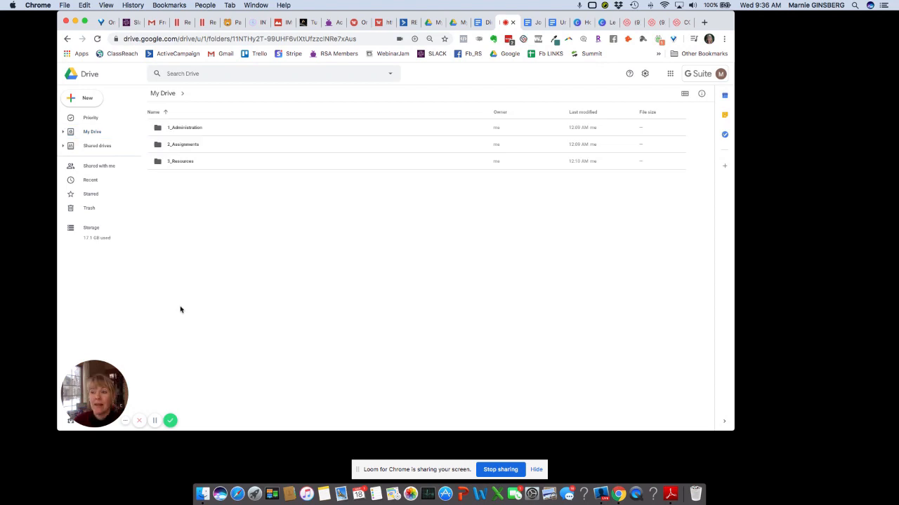
{"action": "mouse_move", "coordinate": [174, 253]}
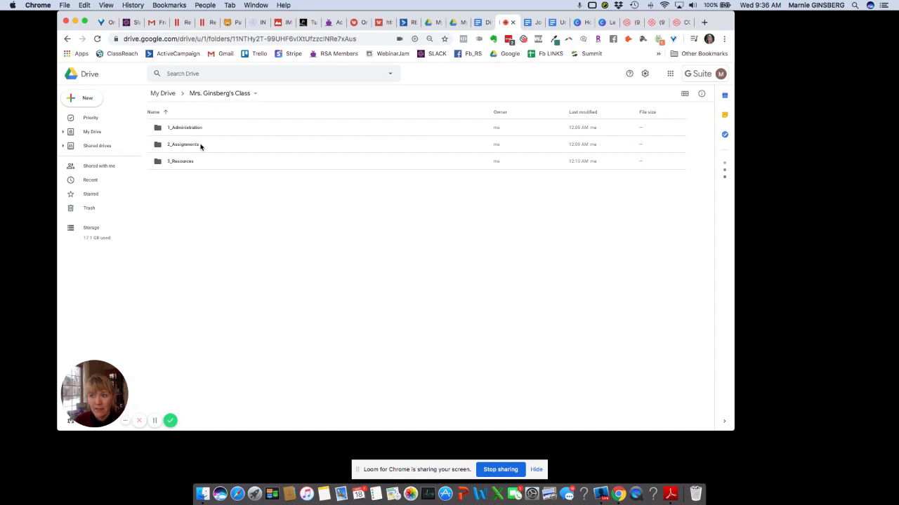
{"action": "mouse_move", "coordinate": [190, 147]}
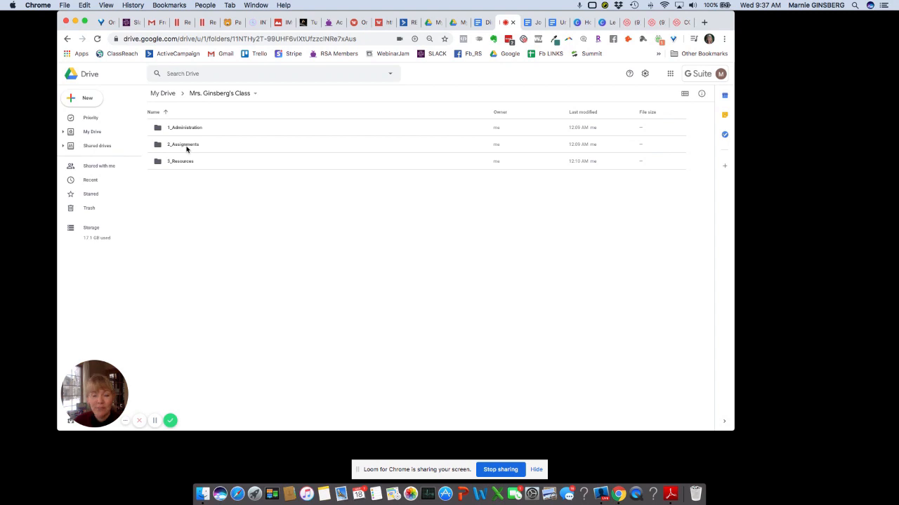
{"action": "mouse_move", "coordinate": [186, 138]}
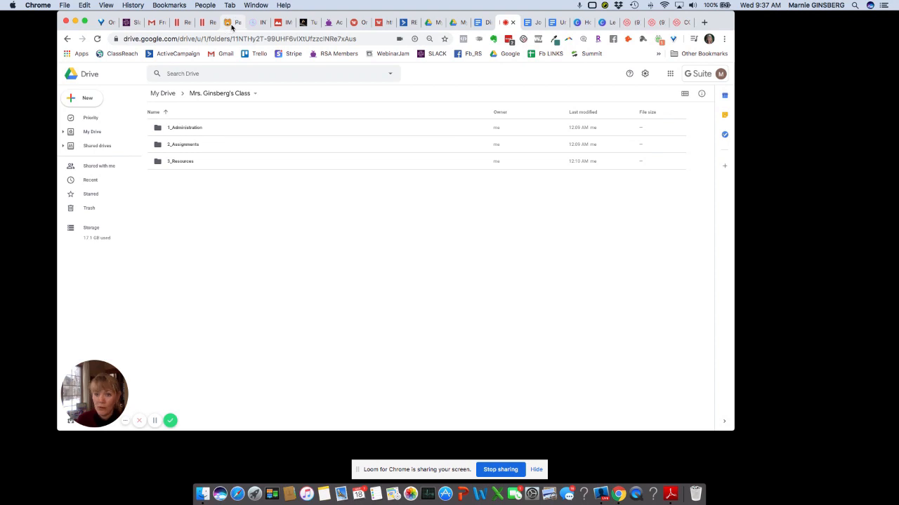
Switch to the Phonics Hero tab showing the check-your-email password reminder
{"action": "left_click", "coordinate": [232, 22]}
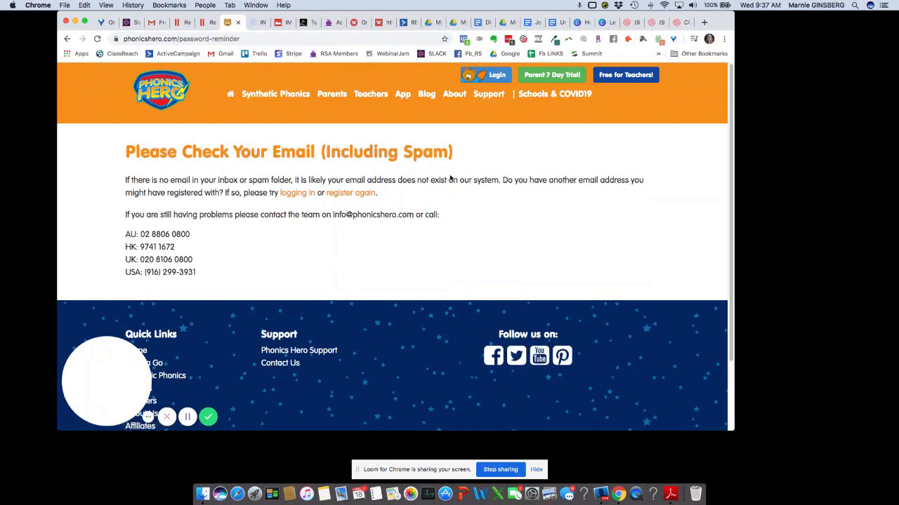
{"action": "mouse_move", "coordinate": [251, 216]}
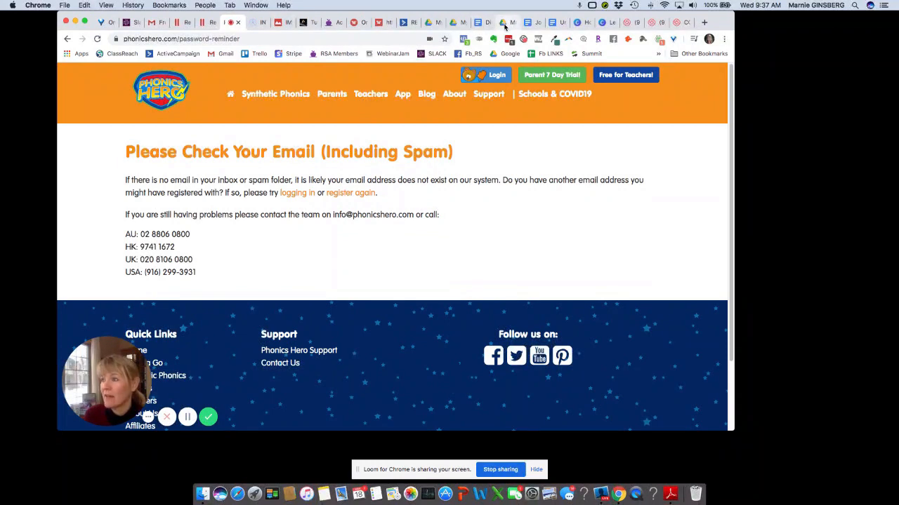
Open Jonah's diary 3/17, place the cursor at 'Today we....', and switch to Suggesting mode
{"action": "left_click", "coordinate": [506, 22]}
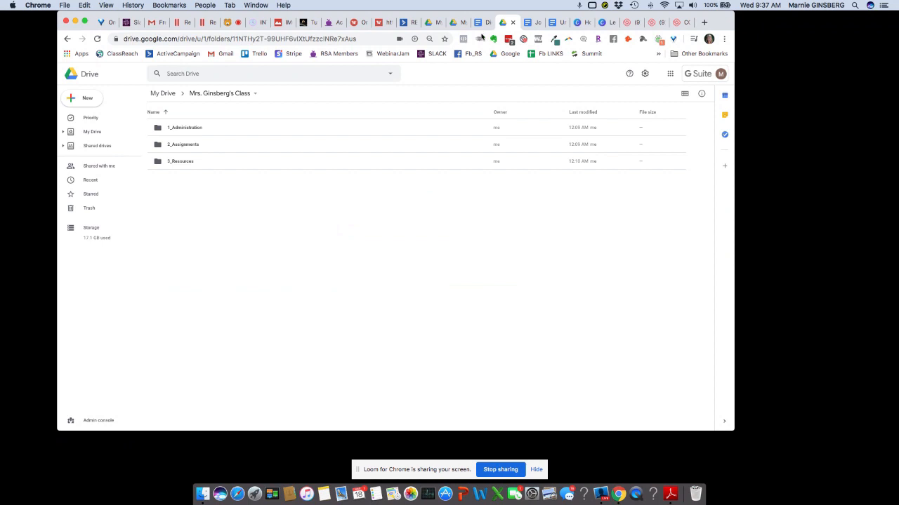
{"action": "left_click", "coordinate": [531, 22]}
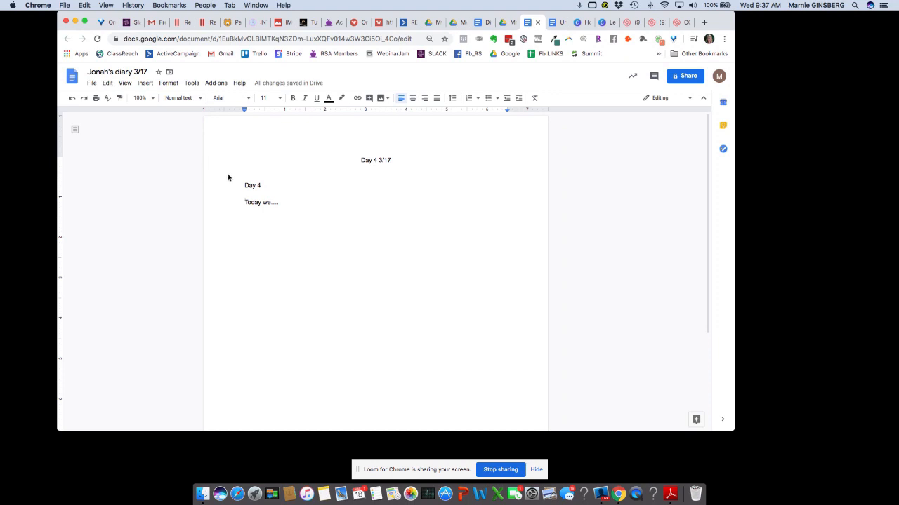
{"action": "left_click", "coordinate": [245, 202]}
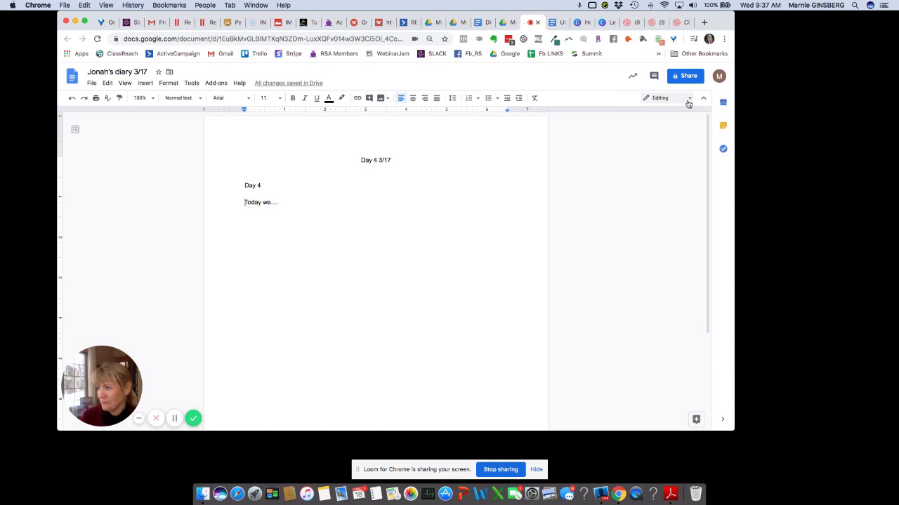
{"action": "left_click", "coordinate": [658, 97]}
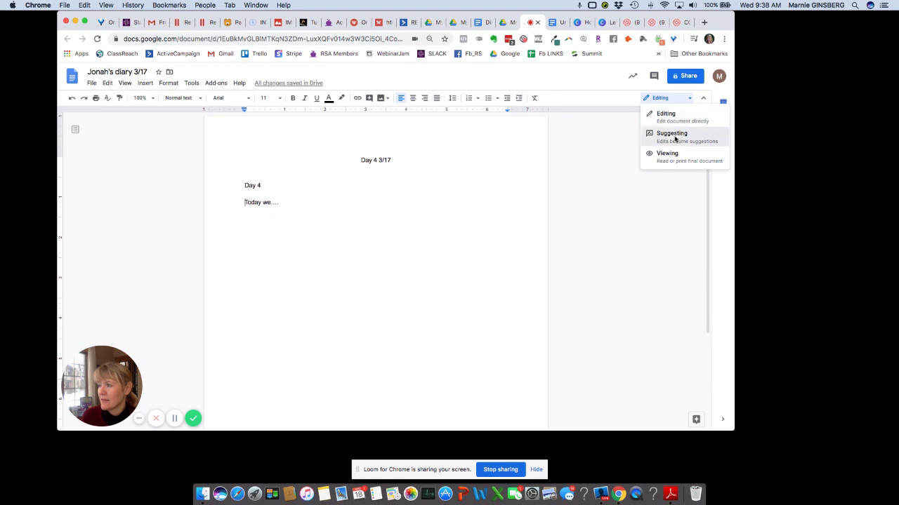
{"action": "left_click", "coordinate": [671, 134]}
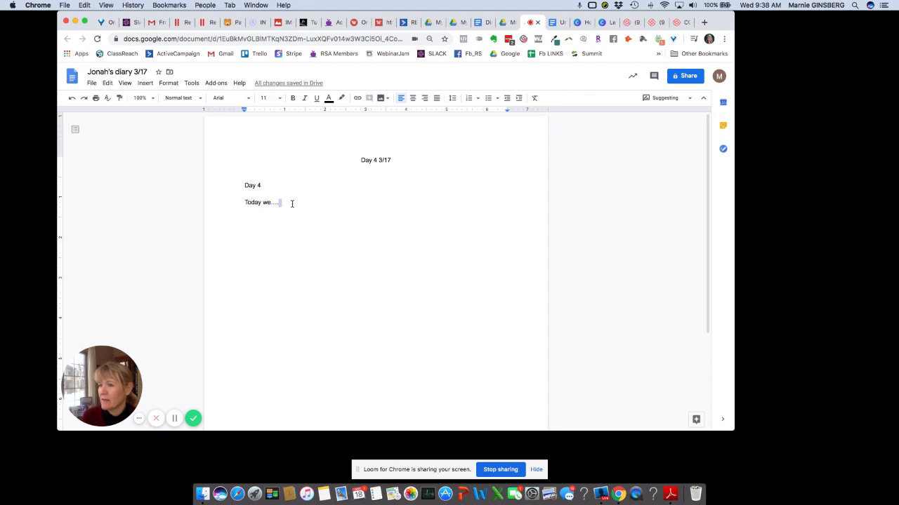
{"action": "mouse_move", "coordinate": [369, 97]}
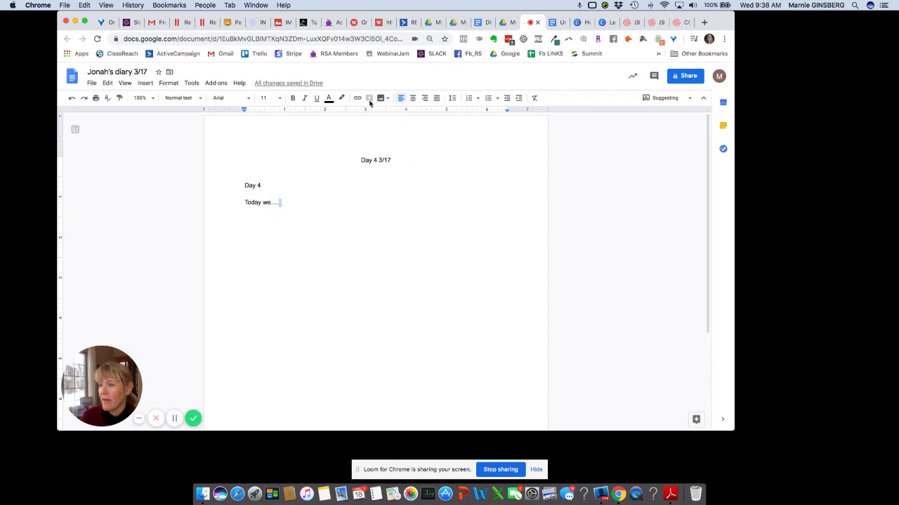
{"action": "mouse_move", "coordinate": [297, 201]}
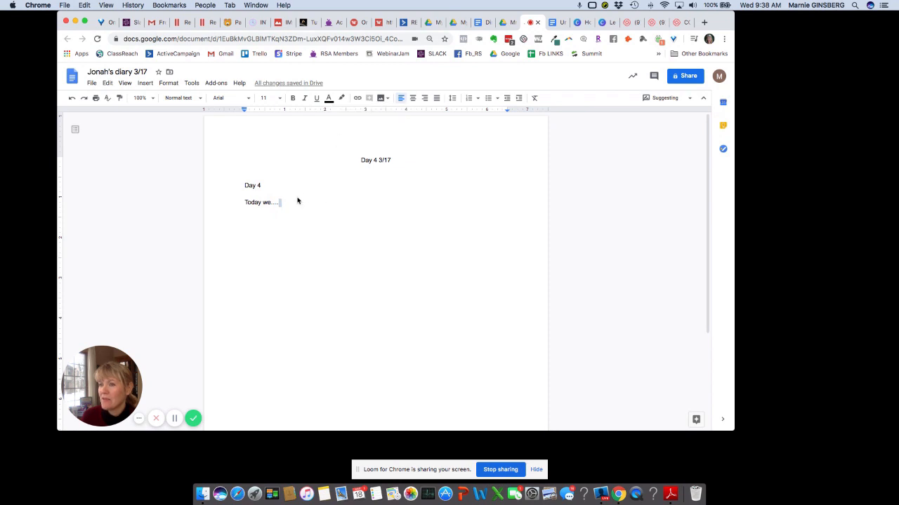
{"action": "mouse_move", "coordinate": [309, 190]}
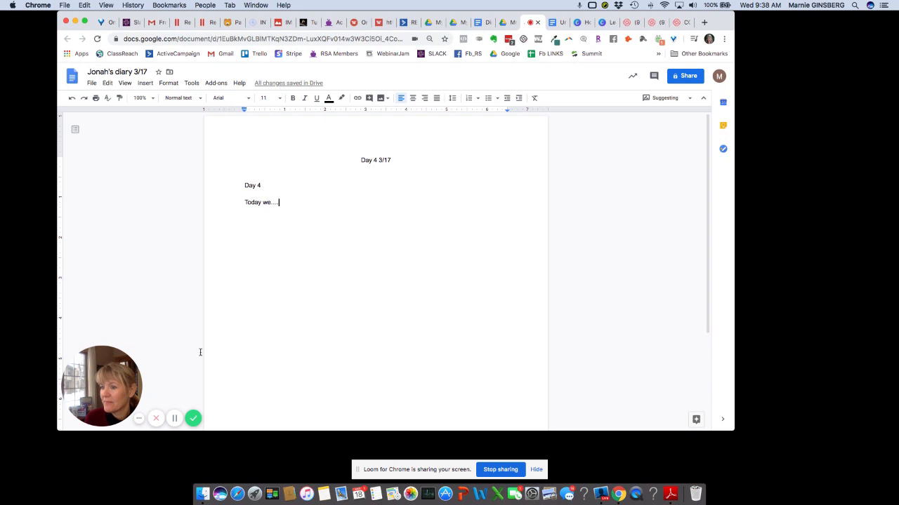
Suggest the word 'Comm' and post the reply 'Let's talk about this' on it
{"action": "type", "text": "Comm"}
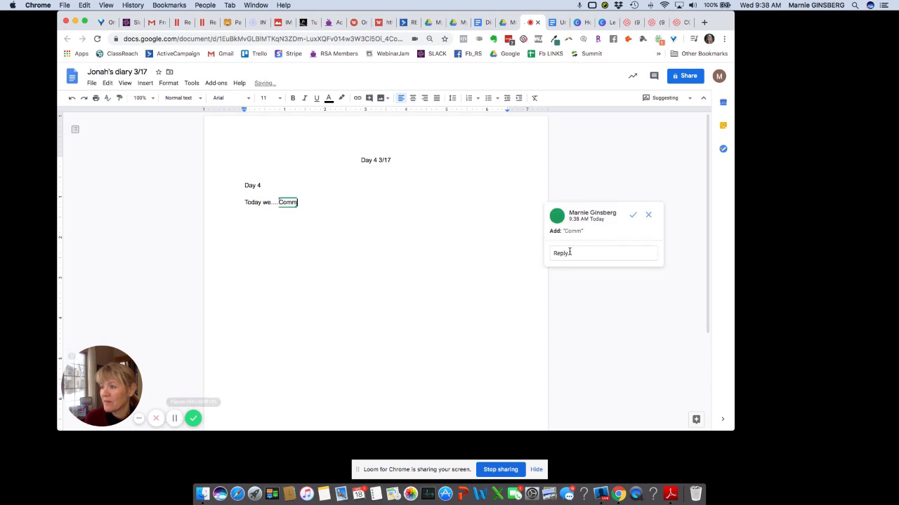
{"action": "left_click", "coordinate": [602, 253]}
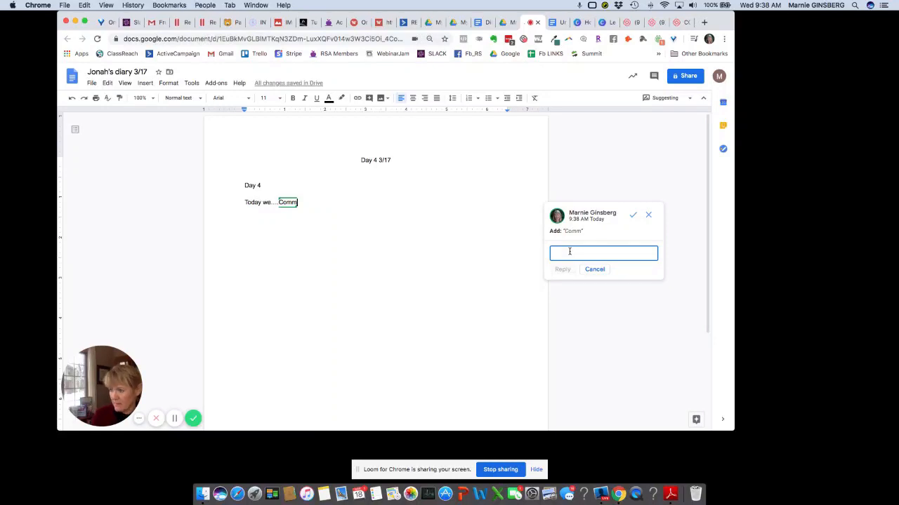
{"action": "type", "text": "Let's talk about this"}
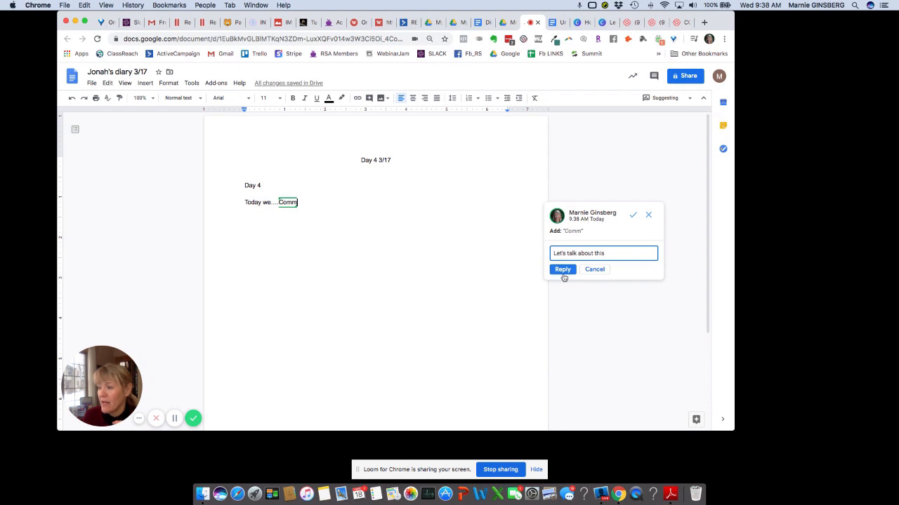
{"action": "left_click", "coordinate": [562, 269]}
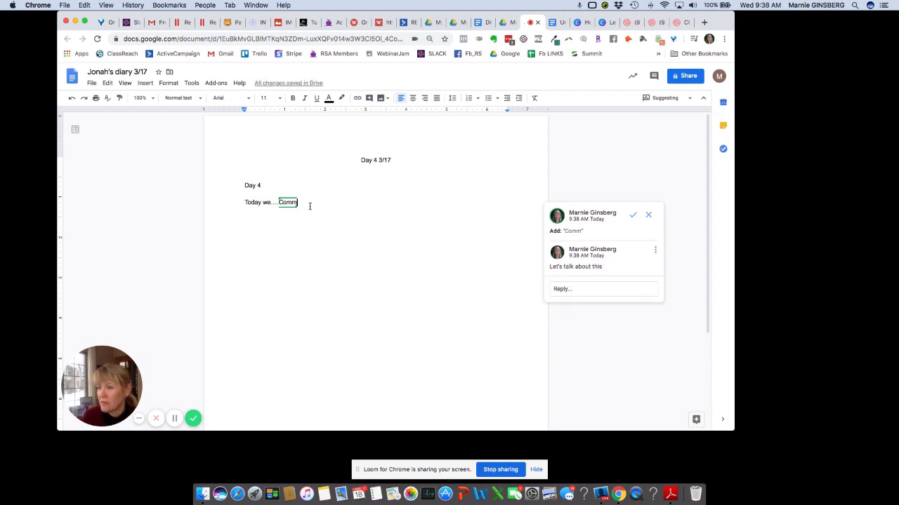
Mark the Day 4 and 'Today we... Co' text as a suggested deletion
{"action": "left_click", "coordinate": [288, 202]}
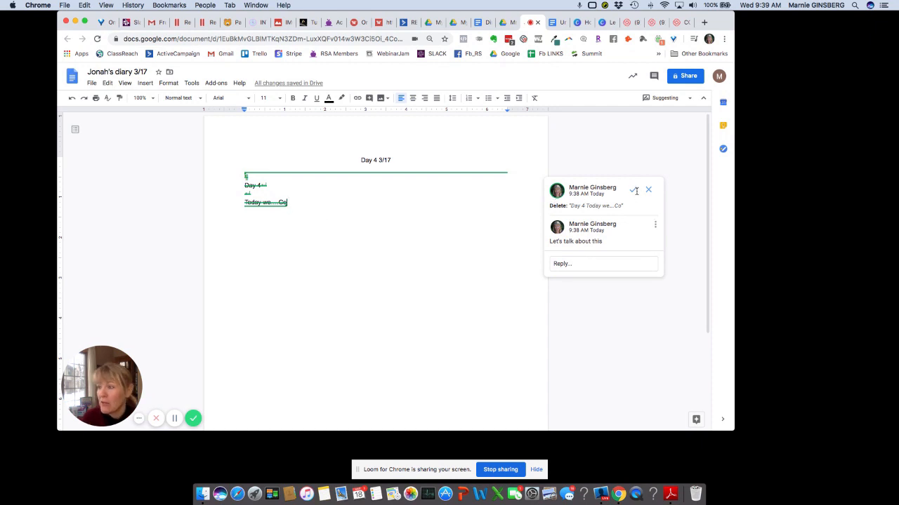
{"action": "mouse_move", "coordinate": [633, 190]}
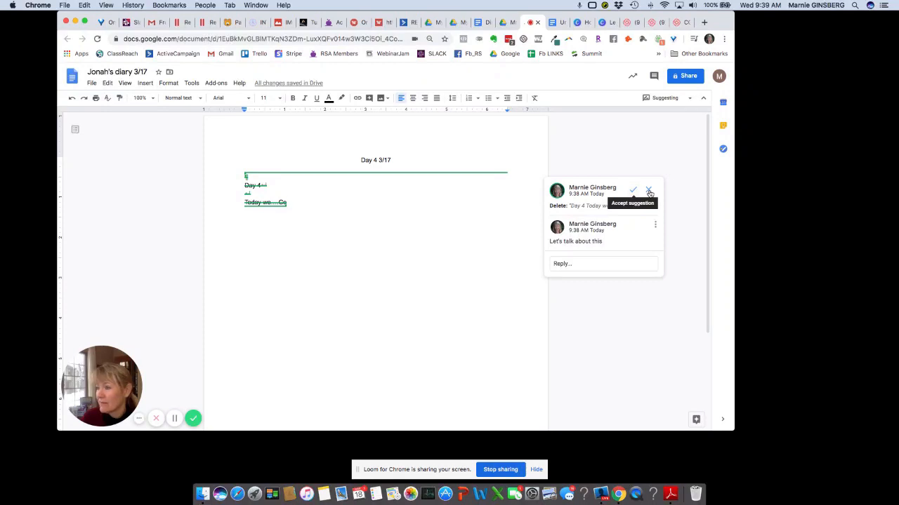
Reject the suggested deletion, add '...' after 'Today we', and select the word 'we'
{"action": "left_click", "coordinate": [633, 190]}
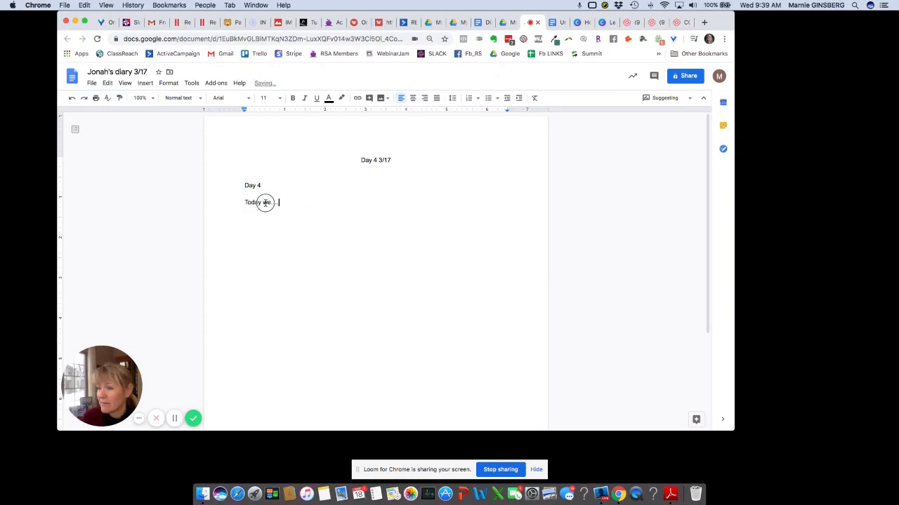
{"action": "type", "text": "..."}
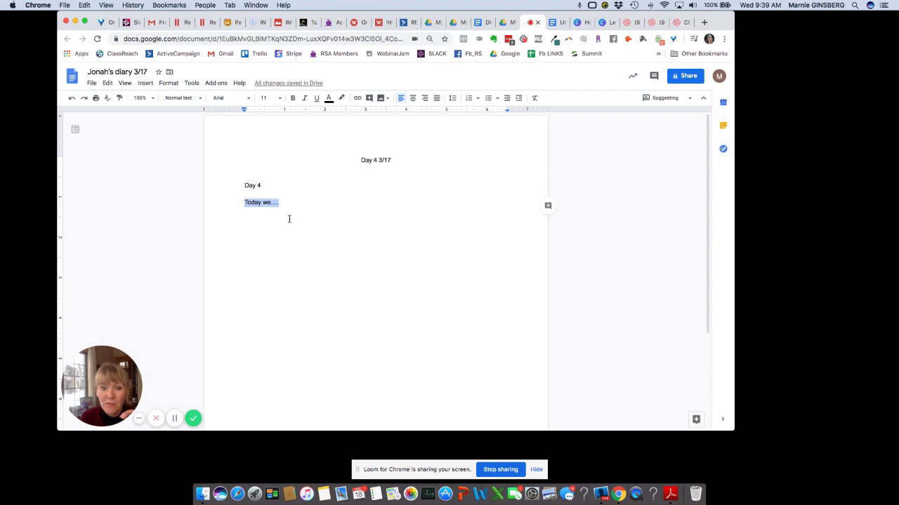
{"action": "left_click", "coordinate": [278, 202]}
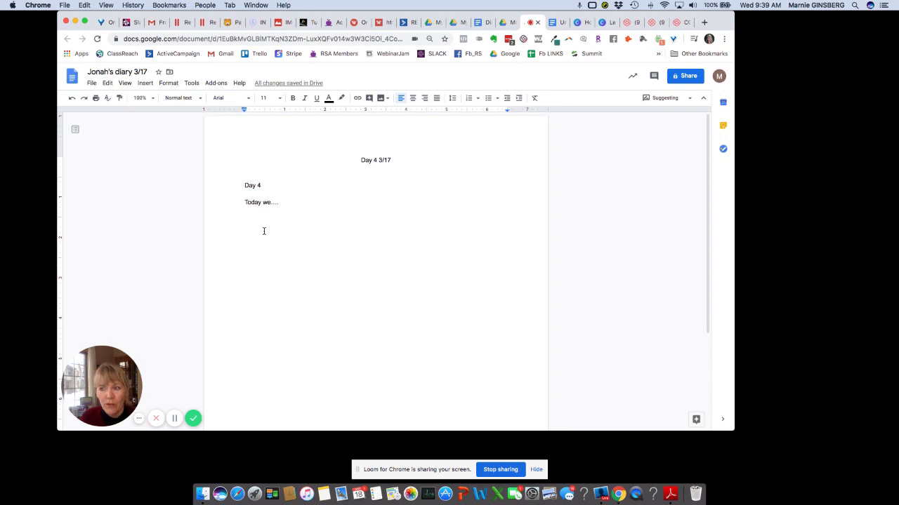
{"action": "double_click", "coordinate": [265, 202]}
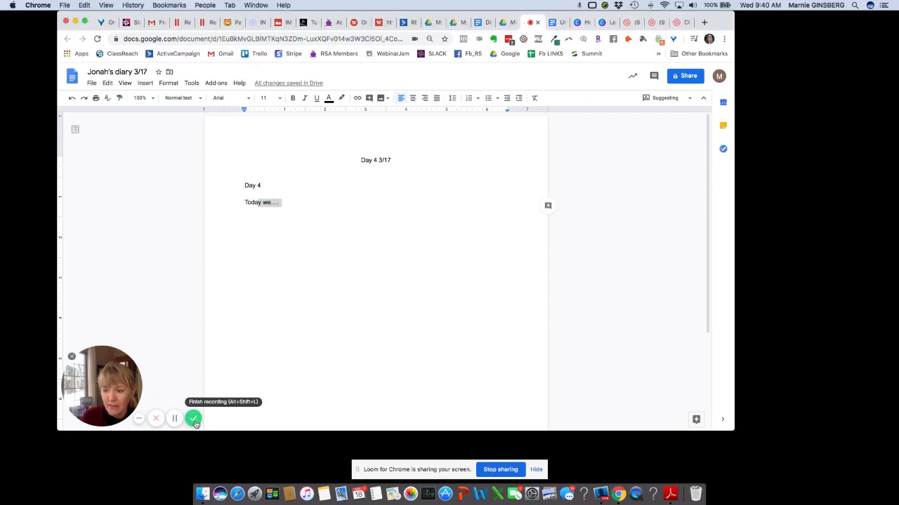
{"action": "left_click", "coordinate": [193, 418]}
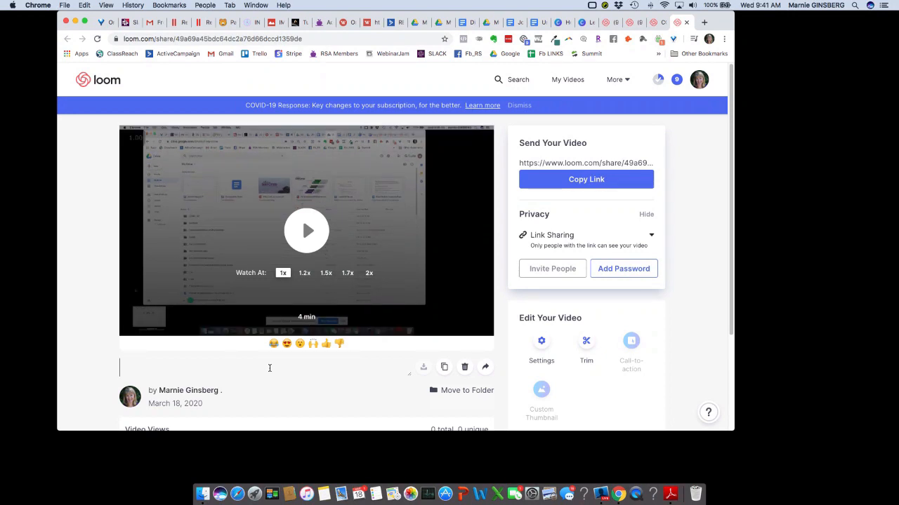
Enter 'Jonah-Advice on Diary Day 4' in the Loom video's title field
{"action": "type", "text": "Advic"}
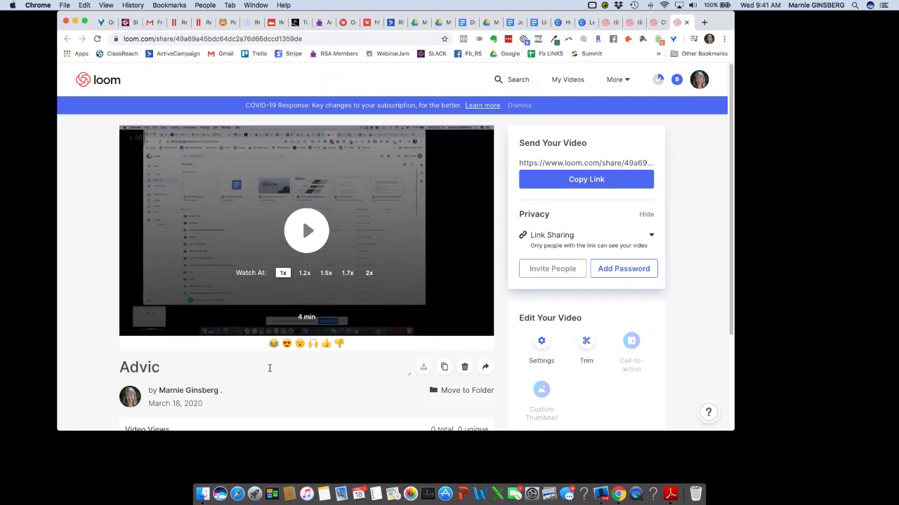
{"action": "type", "text": "Jo"}
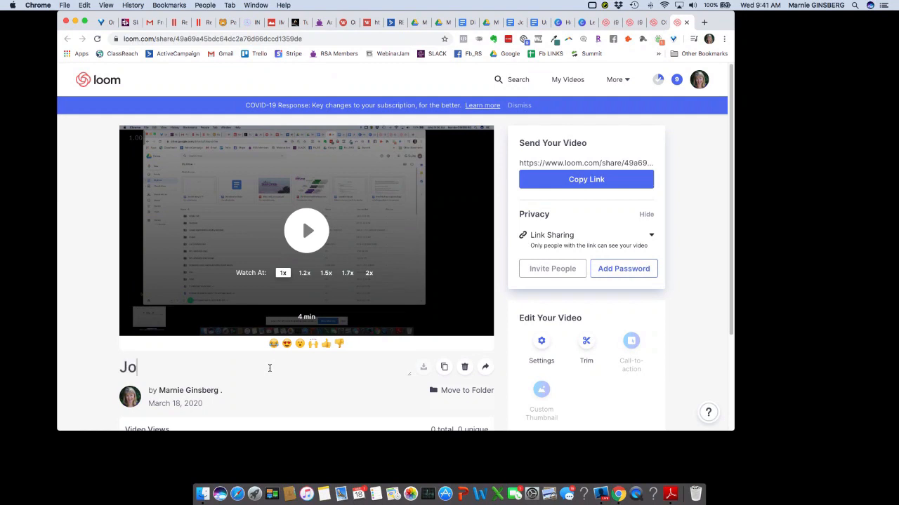
{"action": "type", "text": "nah"}
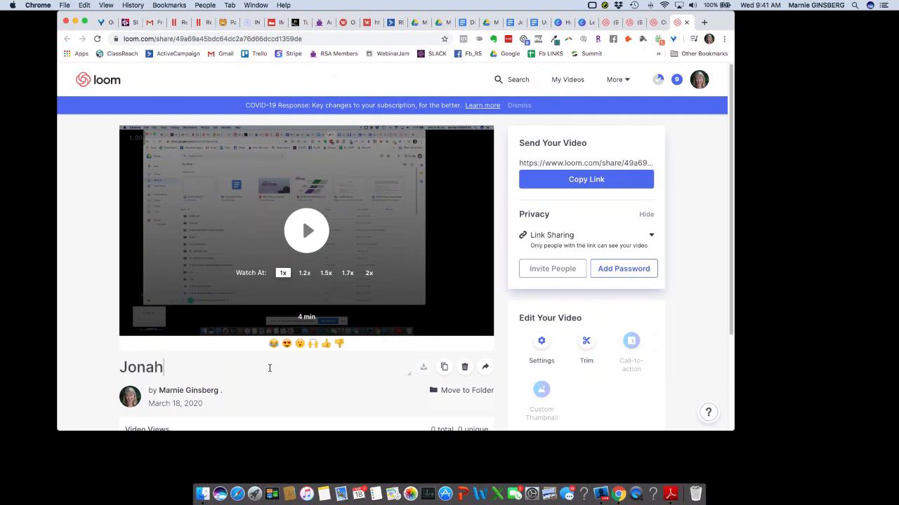
{"action": "type", "text": "-Advi"}
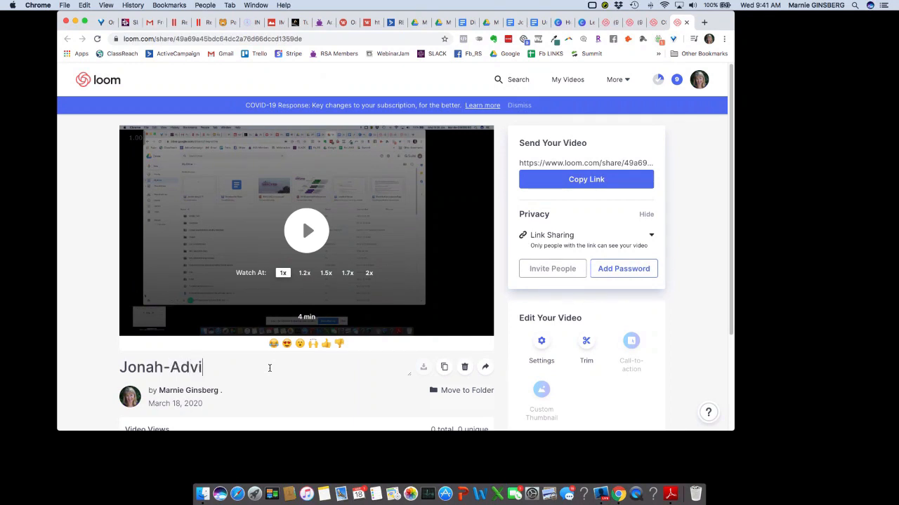
{"action": "type", "text": "ce on Diary"}
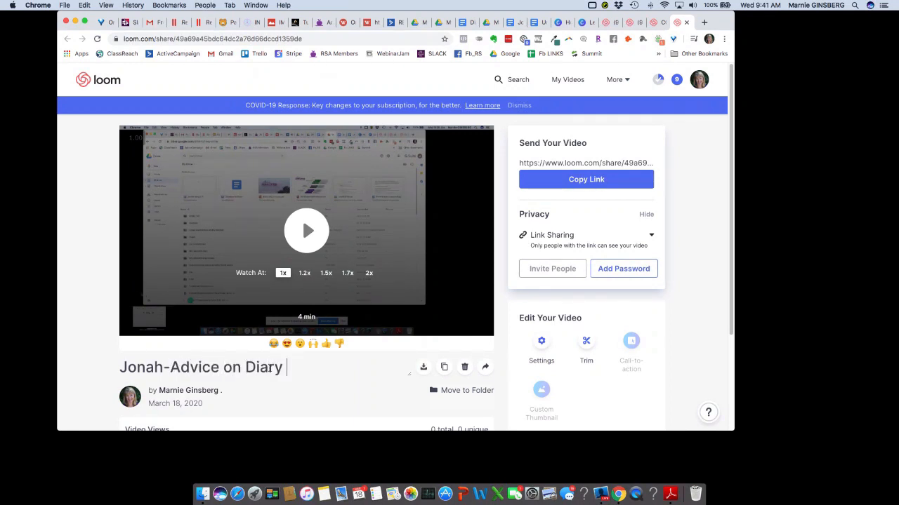
{"action": "type", "text": "Day 4"}
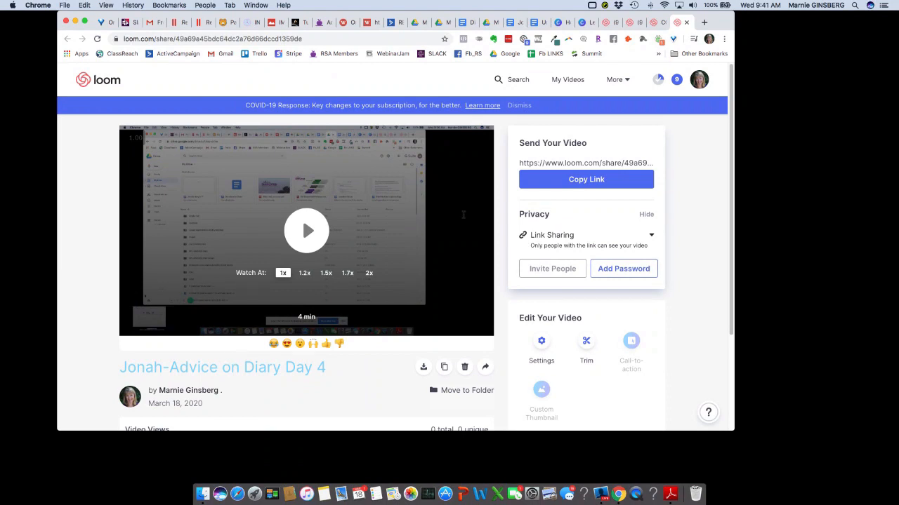
Copy the video's share link and open it in a new Chrome window
{"action": "left_click", "coordinate": [585, 179]}
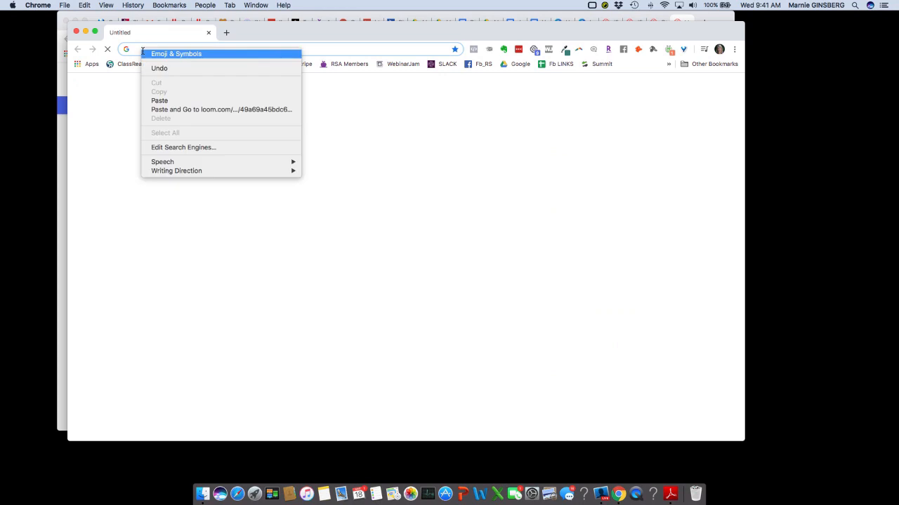
{"action": "left_click", "coordinate": [221, 109]}
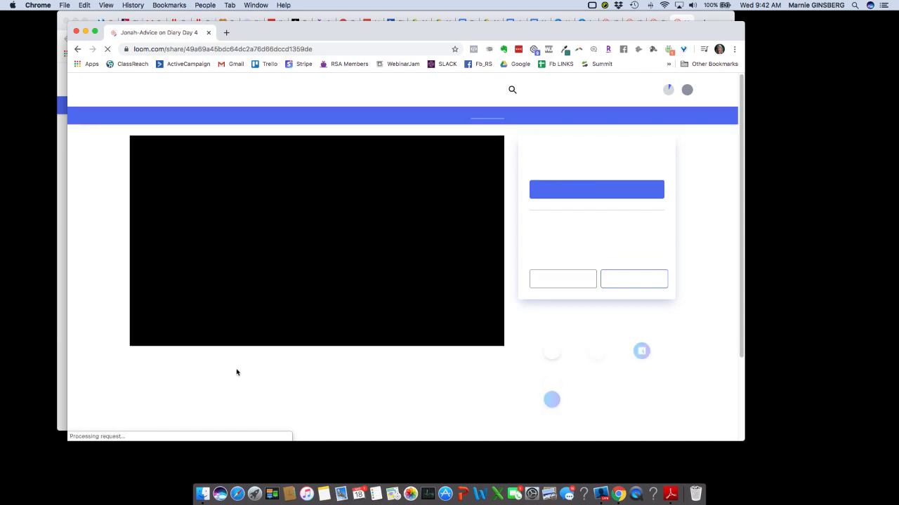
{"action": "mouse_move", "coordinate": [173, 365]}
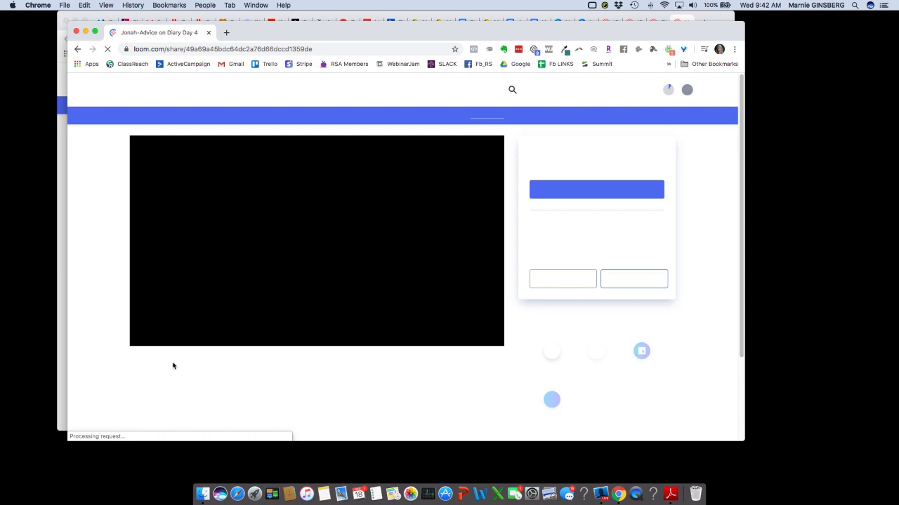